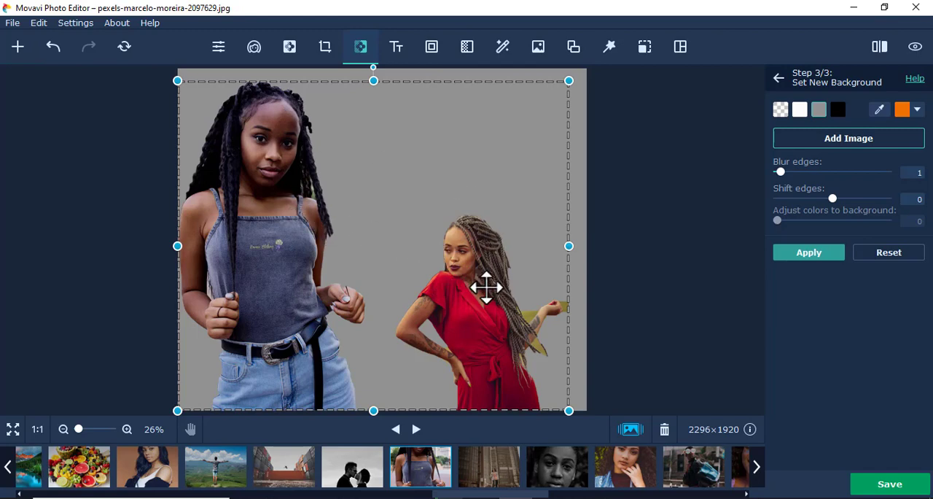
{"action": "mouse_move", "coordinate": [79, 129]}
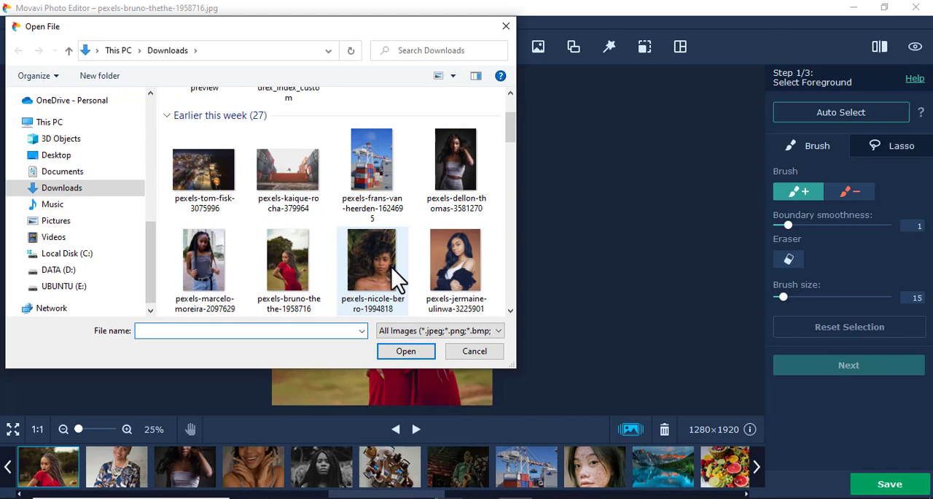
Open the photo of the woman in the grey top and jeans from Downloads.
{"action": "double_click", "coordinate": [204, 260]}
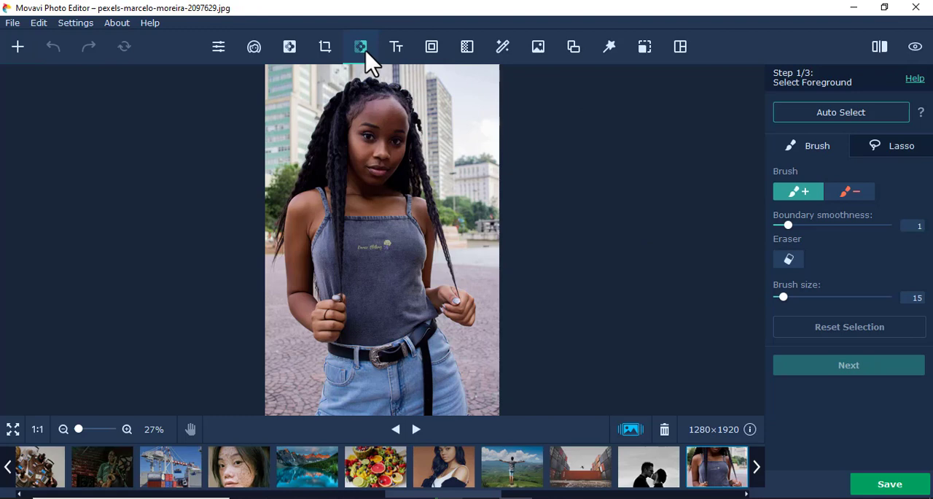
{"action": "mouse_move", "coordinate": [358, 47]}
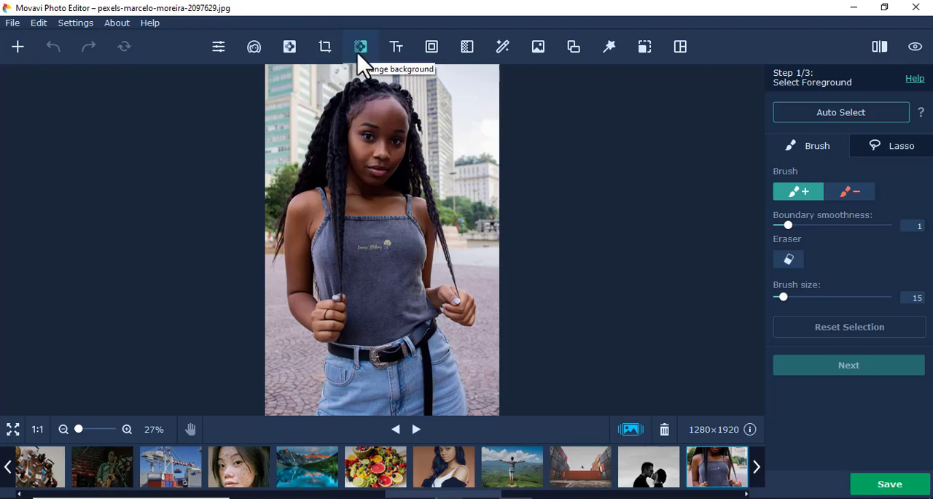
{"action": "mouse_move", "coordinate": [650, 165]}
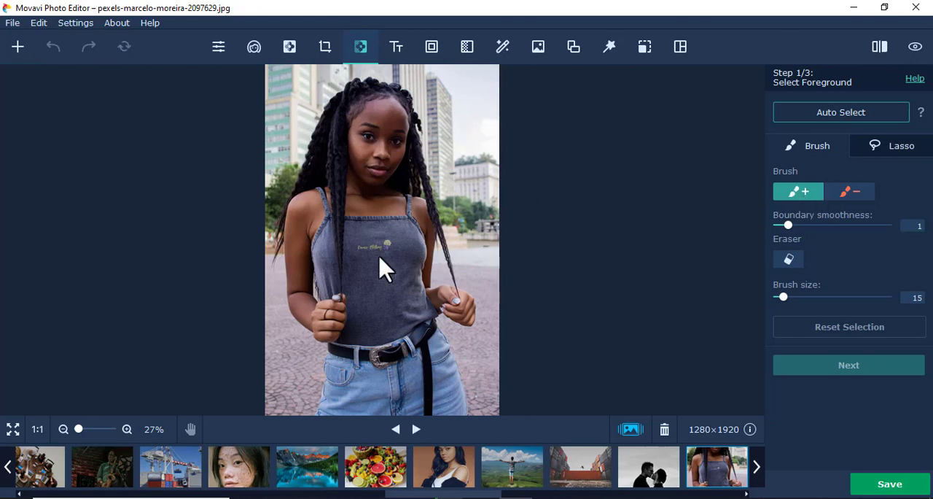
Paint green foreground strokes over her face, top, hair, left arm, hip and jeans.
{"action": "left_click_drag", "start_coordinate": [382, 102], "coordinate": [386, 324]}
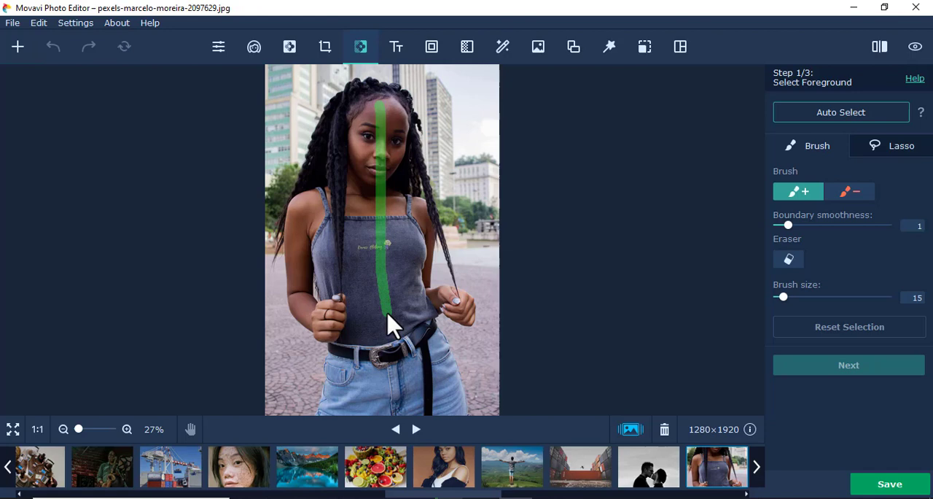
{"action": "left_click_drag", "start_coordinate": [347, 95], "coordinate": [314, 175]}
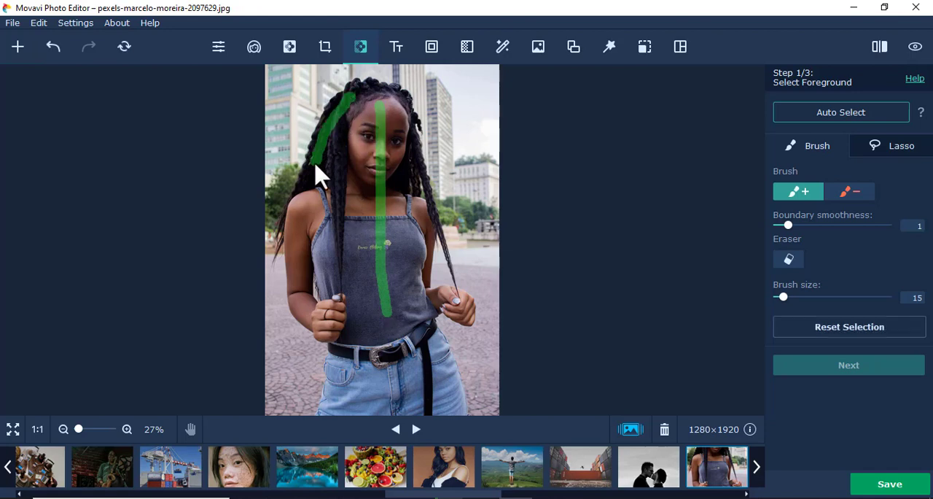
{"action": "left_click_drag", "start_coordinate": [320, 175], "coordinate": [299, 292]}
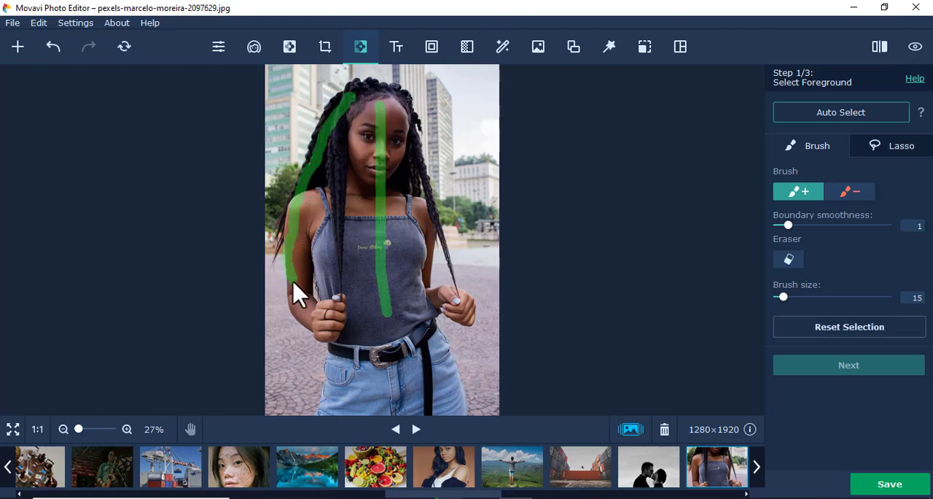
{"action": "left_click_drag", "start_coordinate": [291, 298], "coordinate": [335, 379]}
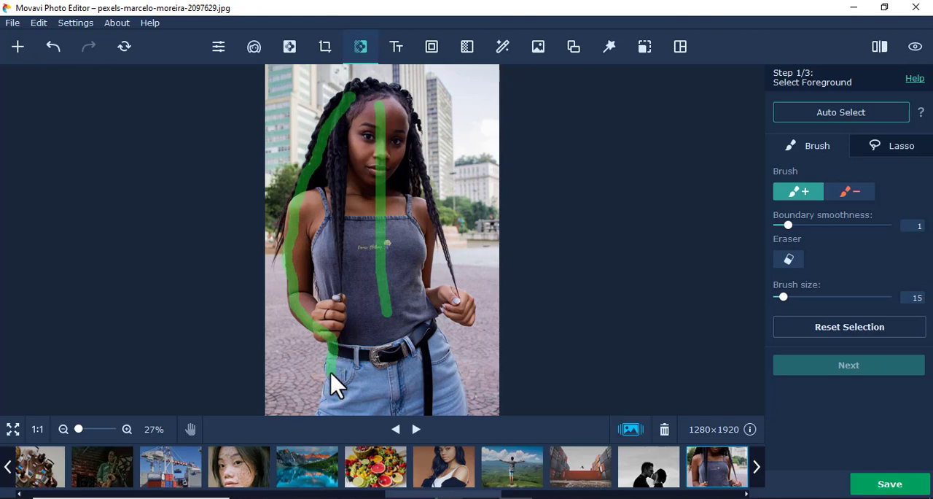
{"action": "mouse_move", "coordinate": [474, 426]}
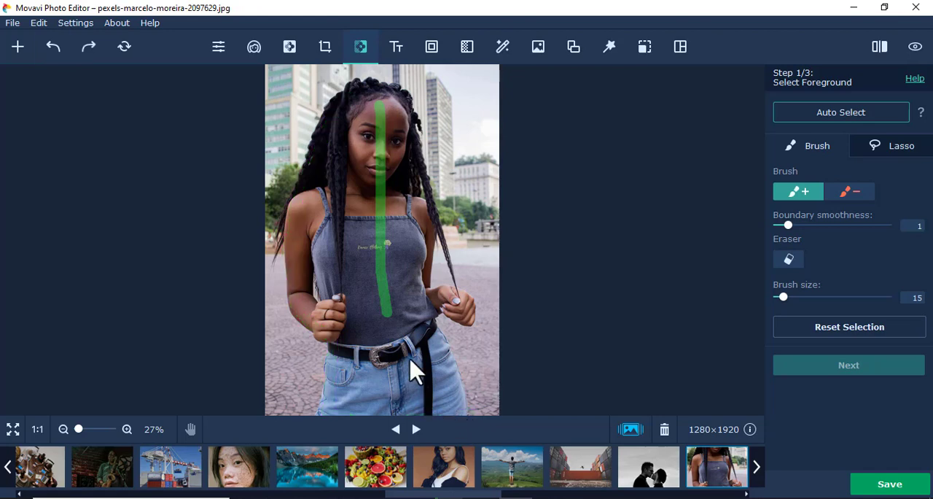
{"action": "left_click_drag", "start_coordinate": [415, 367], "coordinate": [420, 150]}
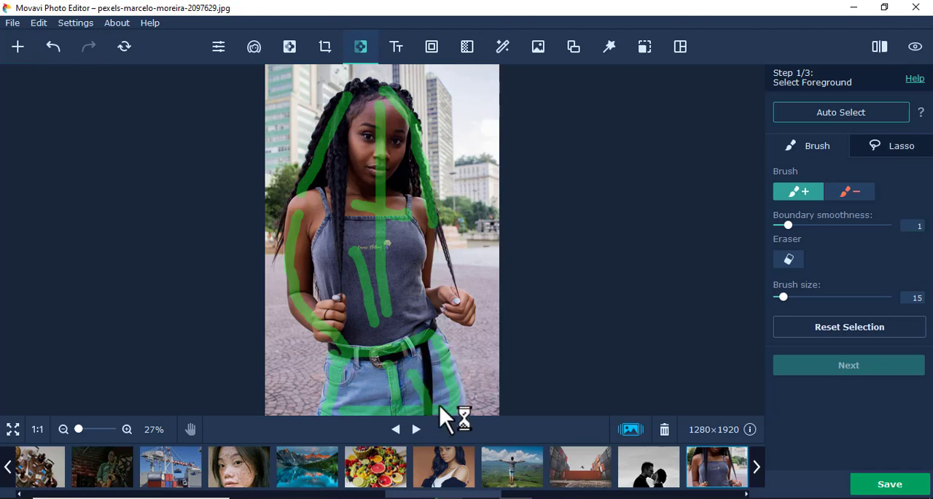
{"action": "mouse_move", "coordinate": [367, 110]}
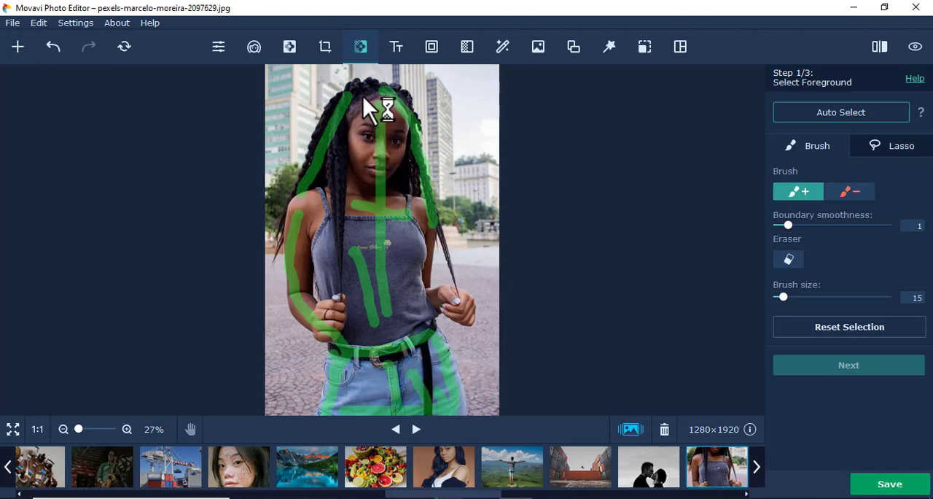
Mark the buildings left of her head and the ground at both lower corners as background.
{"action": "left_click", "coordinate": [851, 191]}
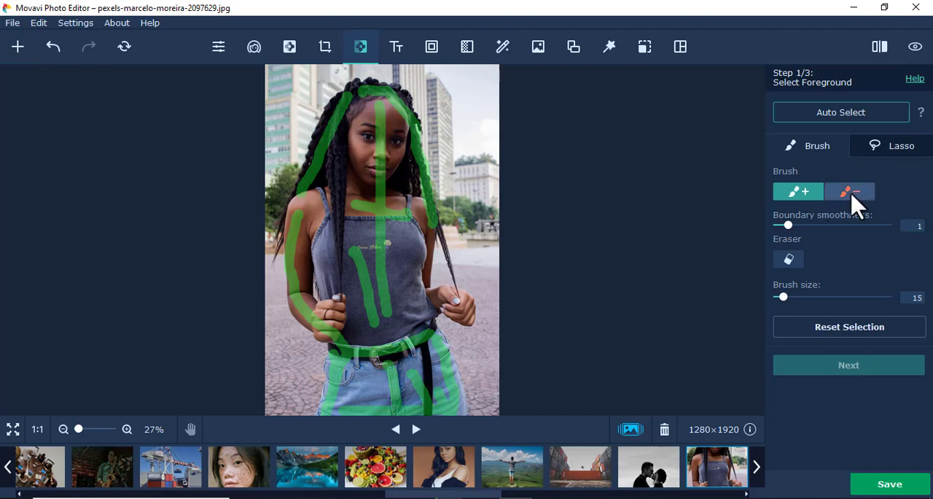
{"action": "left_click", "coordinate": [853, 192]}
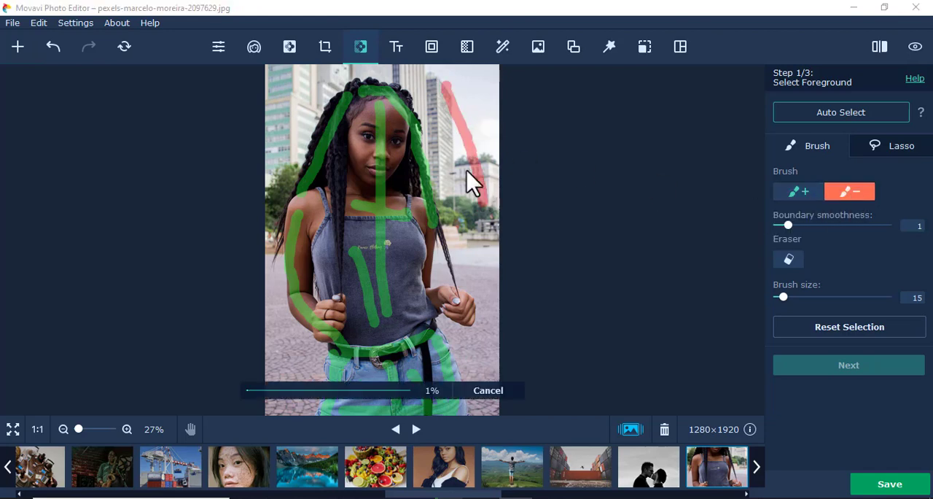
{"action": "mouse_move", "coordinate": [297, 125]}
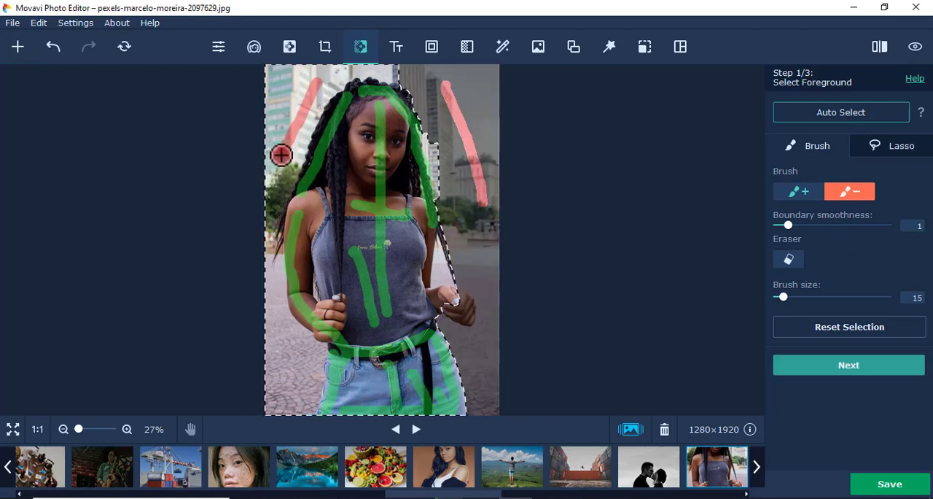
{"action": "left_click", "coordinate": [840, 111]}
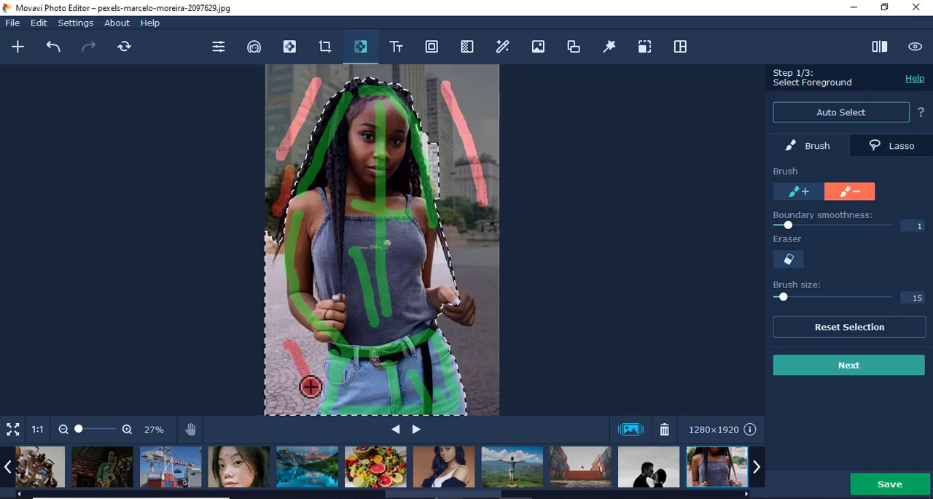
{"action": "left_click", "coordinate": [839, 112]}
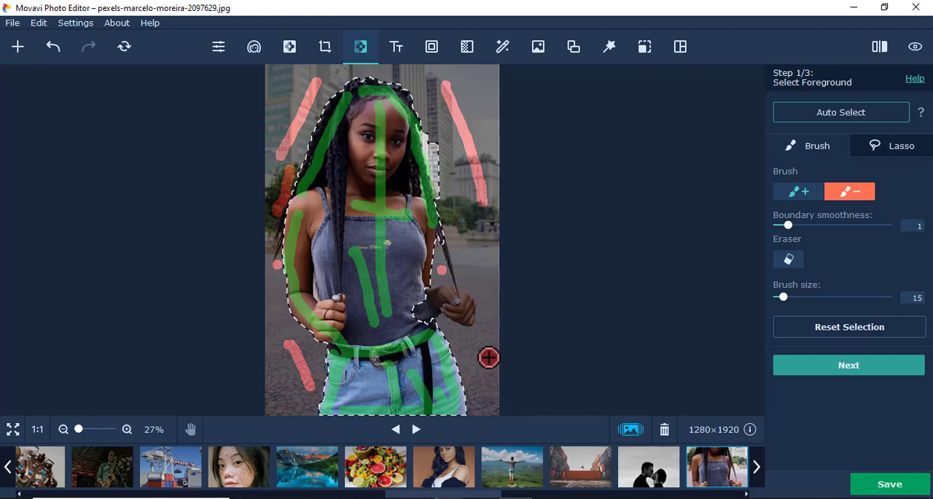
{"action": "left_click", "coordinate": [799, 191]}
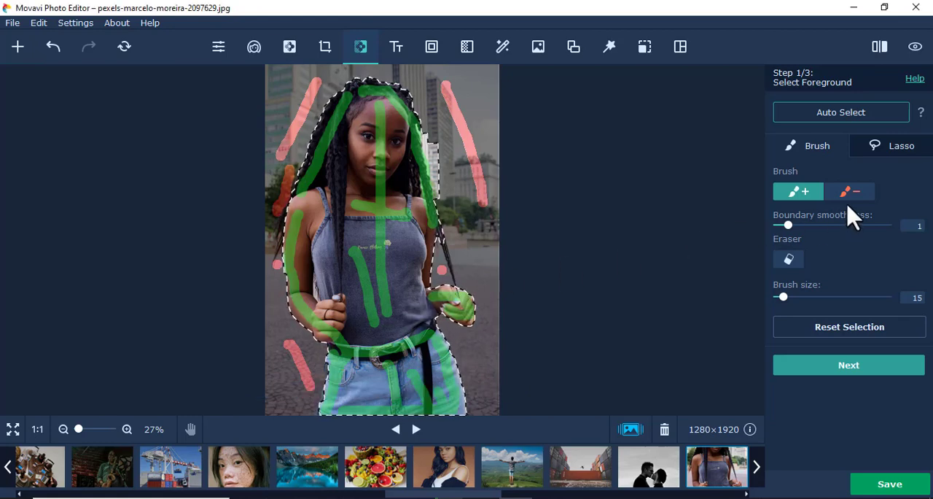
Mark the area right of her hair as background and dismiss the zoom tip.
{"action": "left_click", "coordinate": [851, 192]}
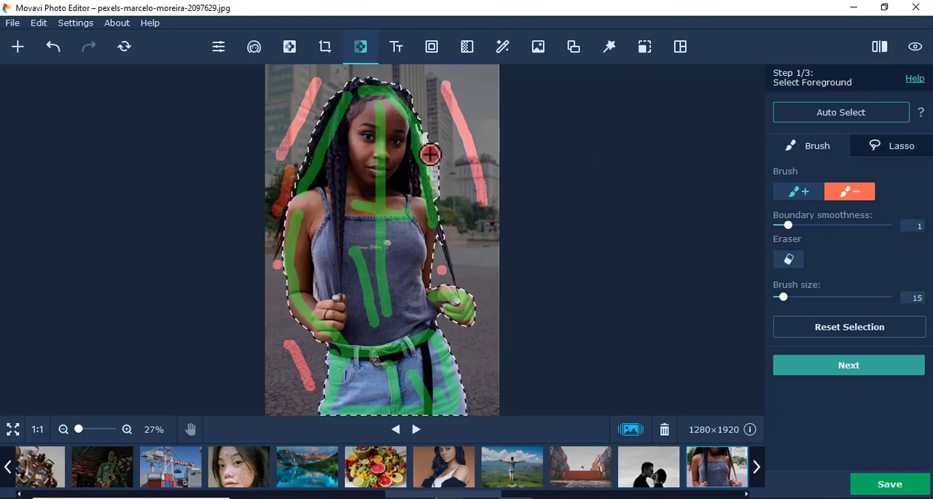
{"action": "left_click", "coordinate": [840, 112]}
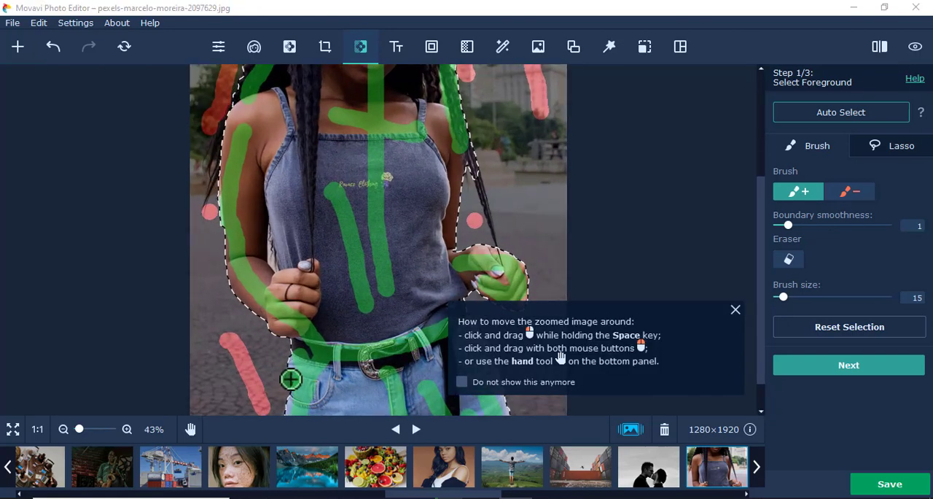
{"action": "left_click", "coordinate": [734, 309]}
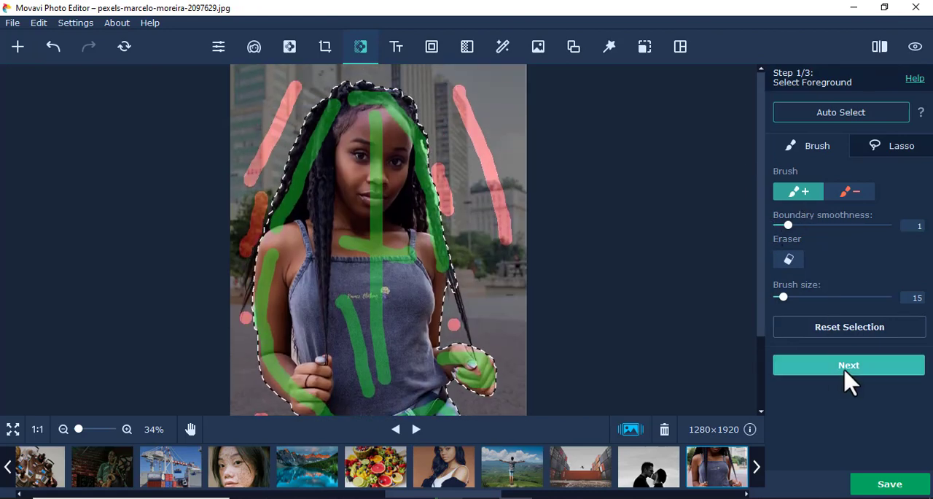
Refine the selection edges with the hair brush and reach Set New Background with her isolated.
{"action": "left_click", "coordinate": [848, 365]}
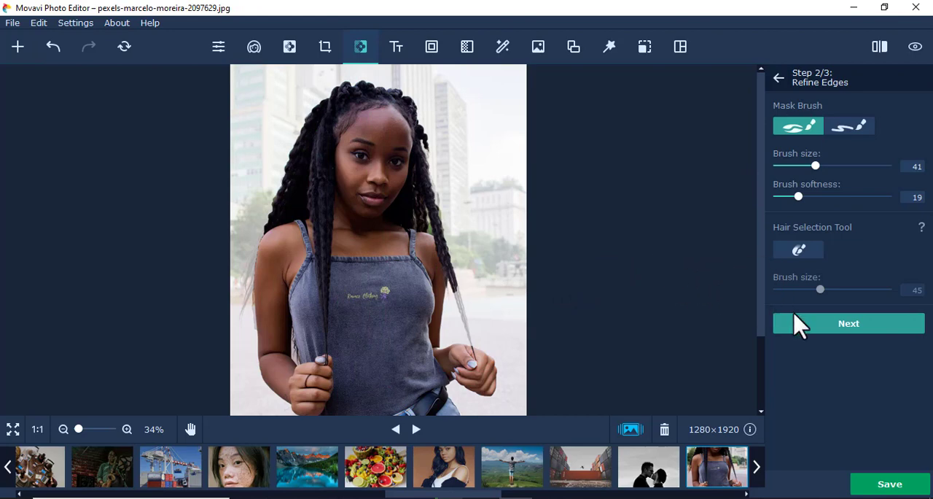
{"action": "mouse_move", "coordinate": [799, 179]}
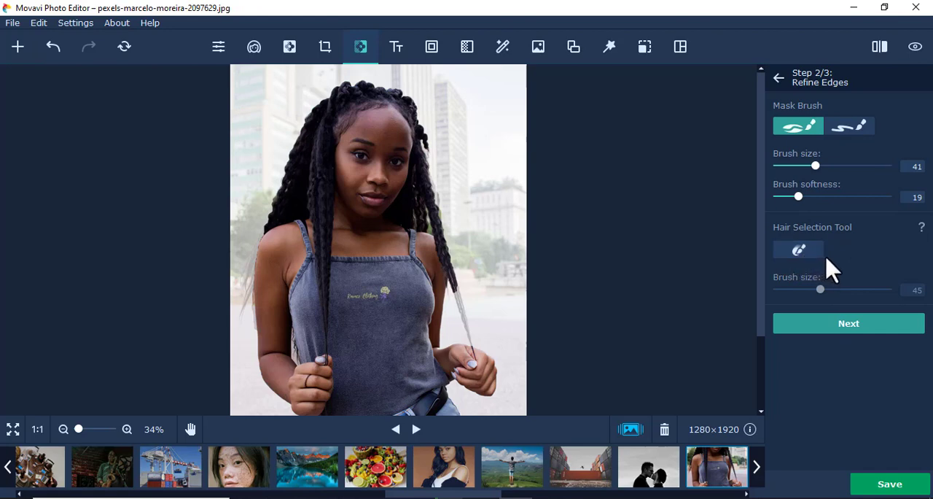
{"action": "left_click", "coordinate": [798, 250]}
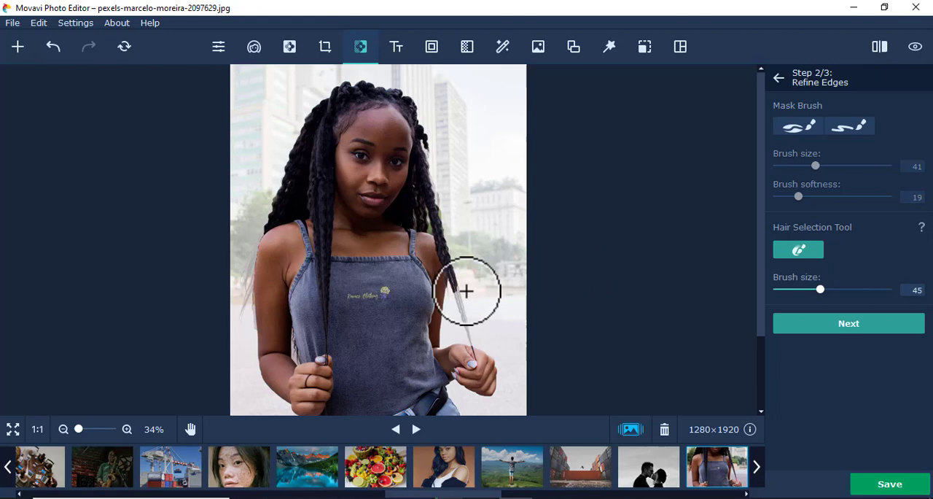
{"action": "mouse_move", "coordinate": [802, 248]}
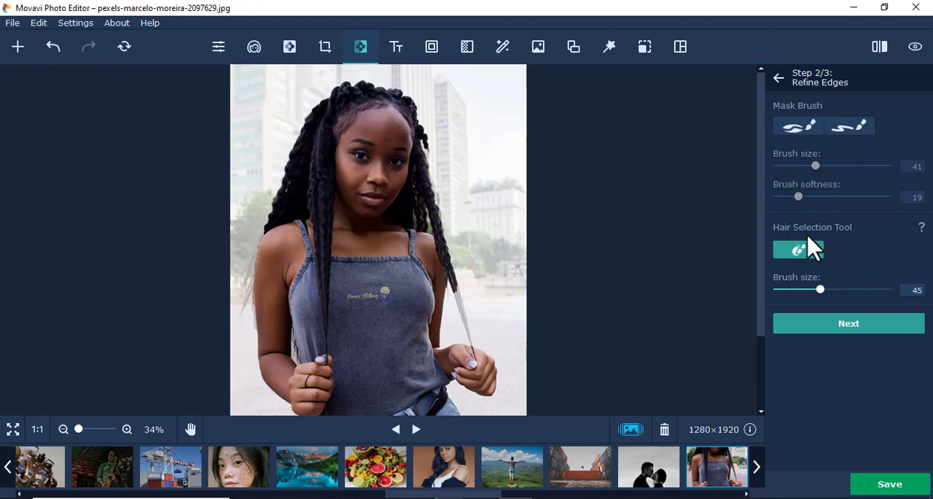
{"action": "left_click", "coordinate": [848, 324]}
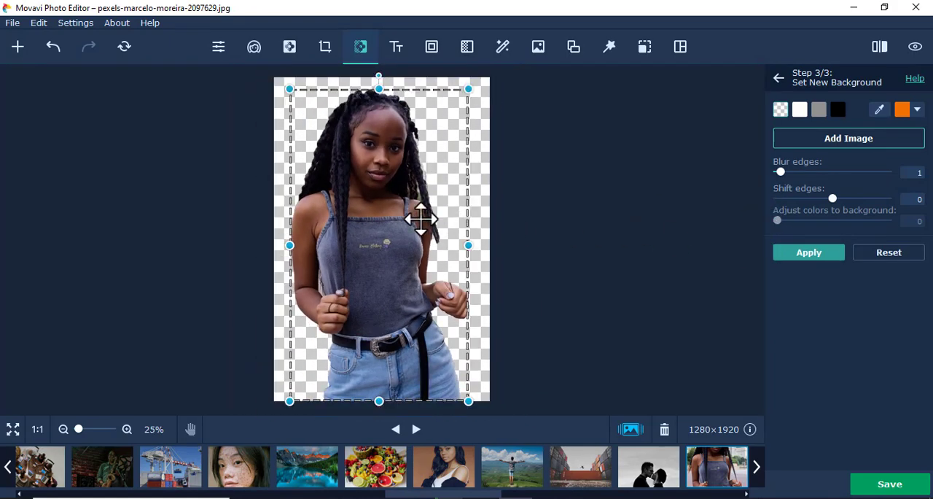
Shift the cut-out woman toward the left of the canvas and dismiss the discard warning.
{"action": "left_click_drag", "start_coordinate": [421, 218], "coordinate": [458, 225]}
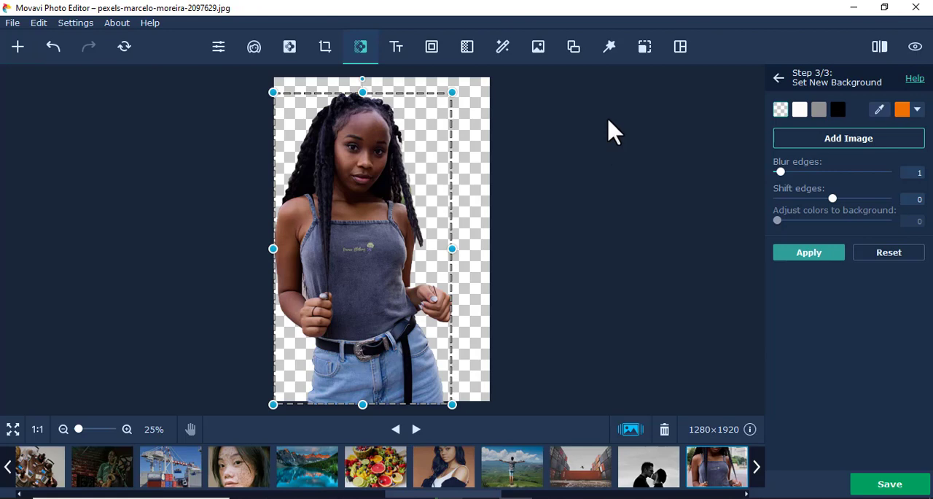
{"action": "mouse_move", "coordinate": [580, 60]}
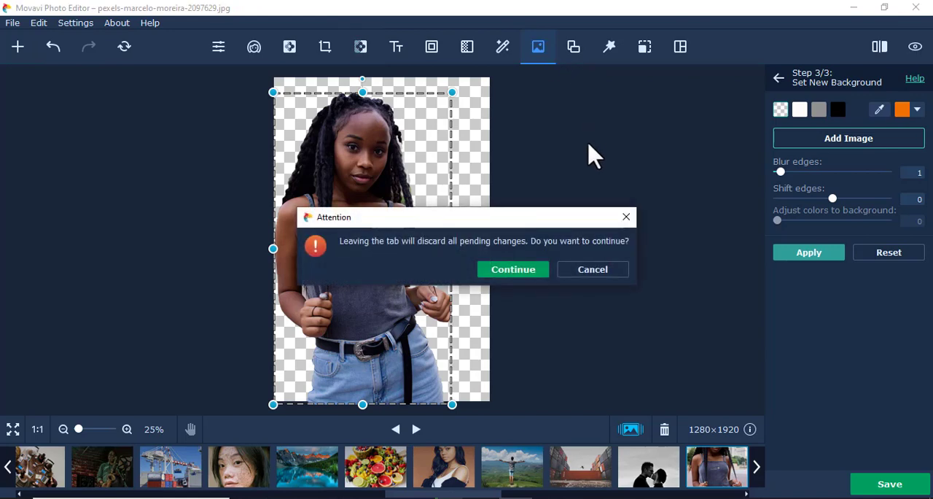
{"action": "mouse_move", "coordinate": [612, 280]}
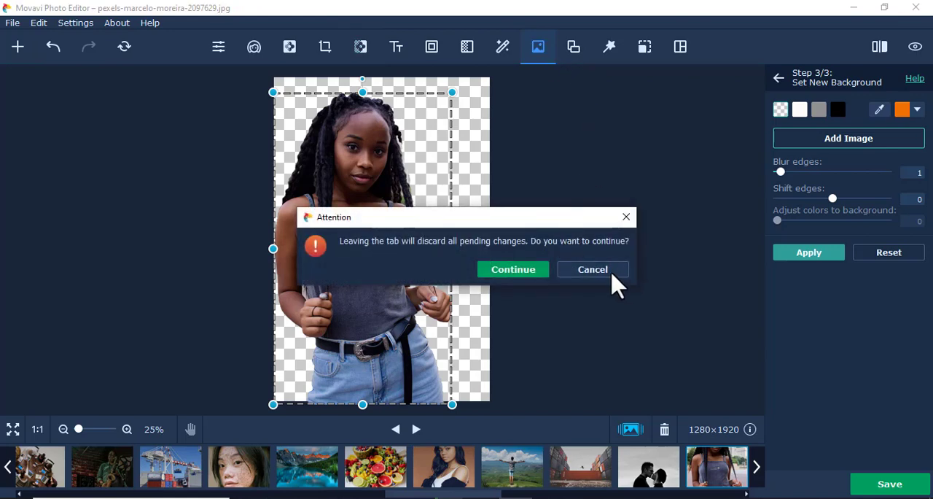
{"action": "left_click", "coordinate": [513, 268]}
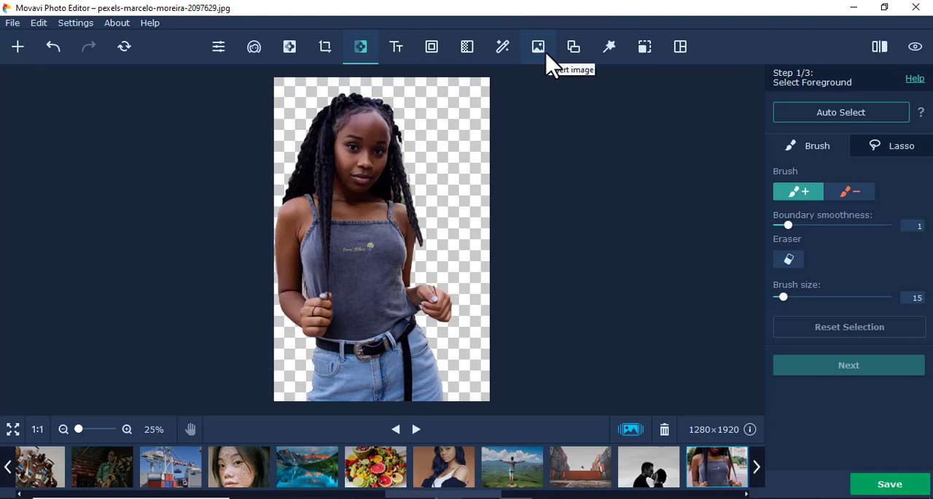
Insert the second woman's photo from Downloads onto the canvas.
{"action": "left_click", "coordinate": [538, 47]}
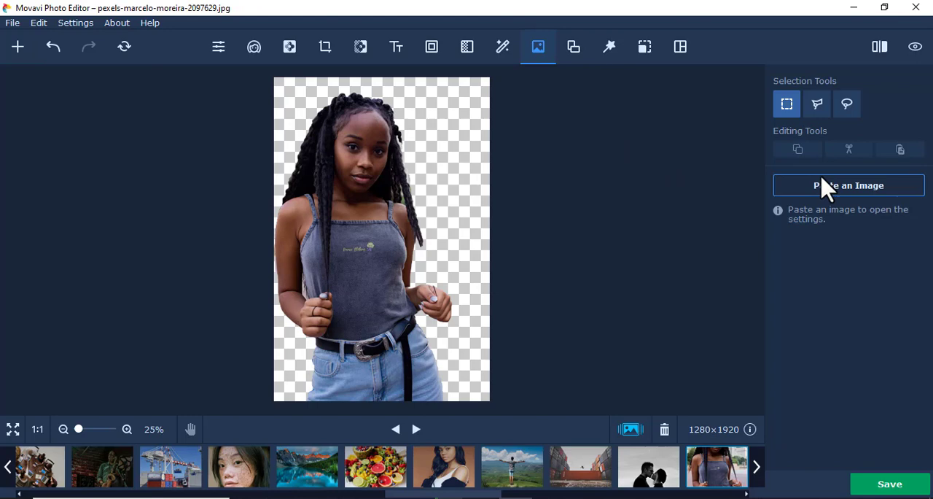
{"action": "left_click", "coordinate": [849, 185]}
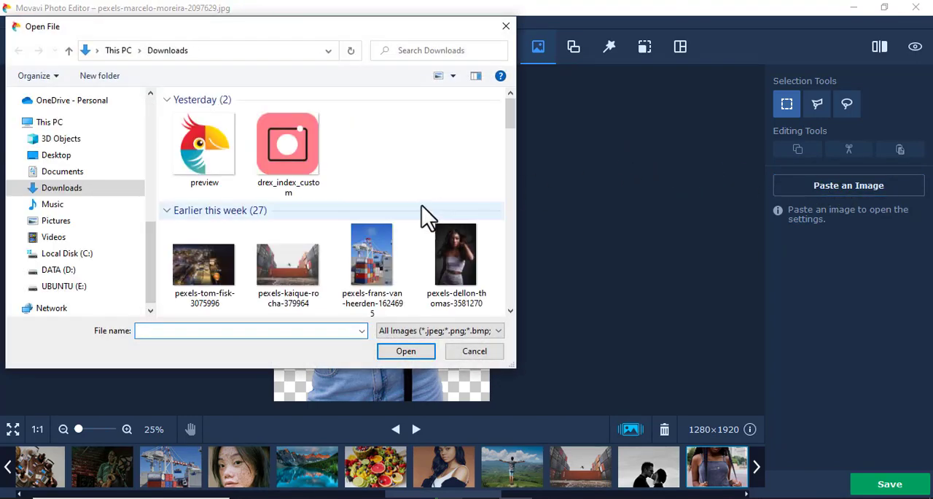
{"action": "scroll", "scroll_direction": "down", "scroll_amount": 3}
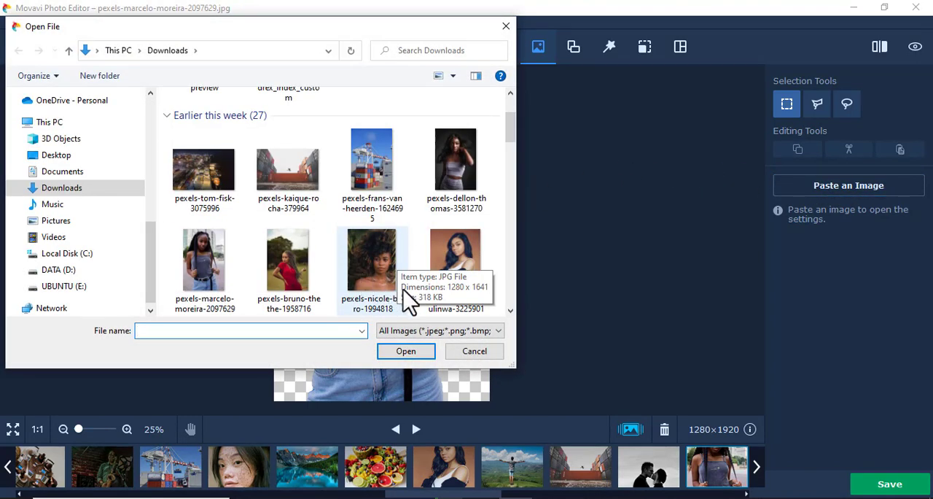
{"action": "scroll", "scroll_direction": "down", "scroll_amount": 3}
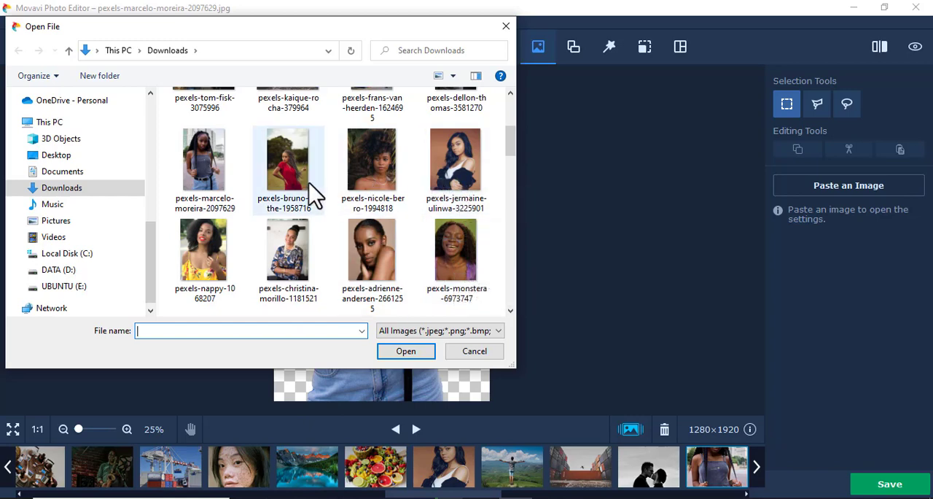
{"action": "left_click", "coordinate": [455, 159]}
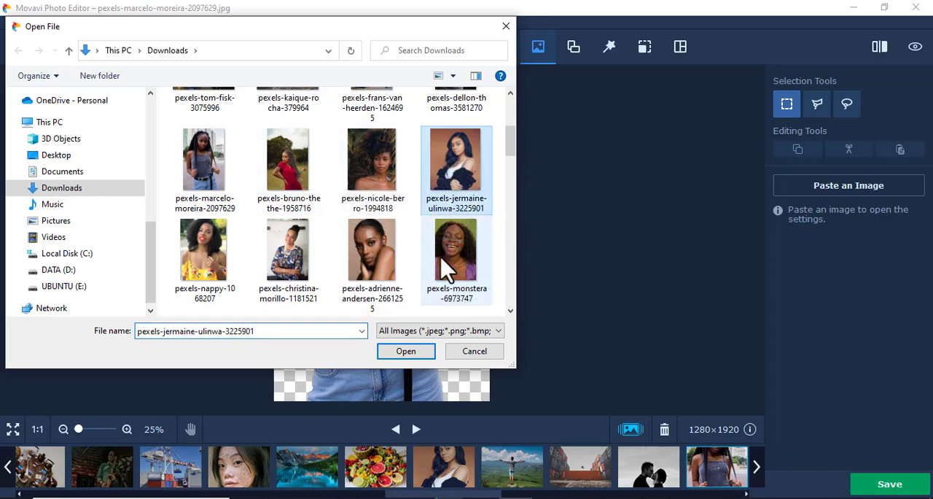
{"action": "left_click", "coordinate": [406, 350]}
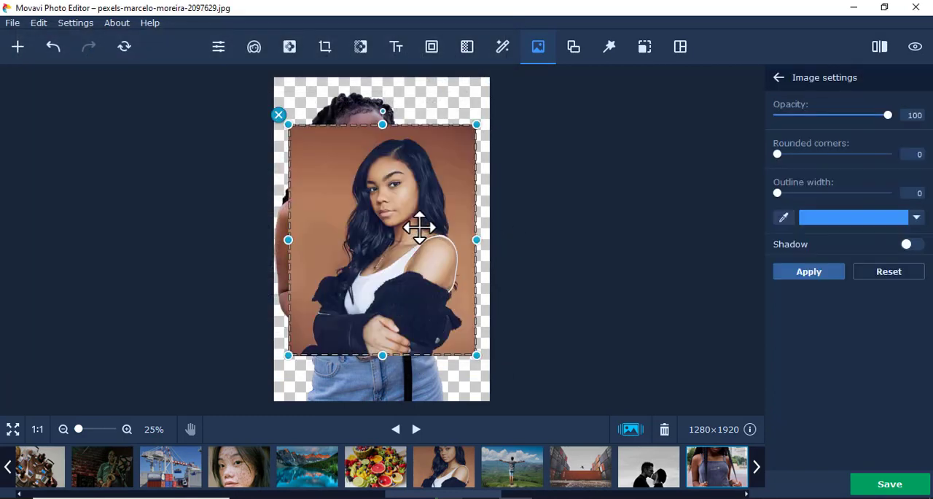
Move the inserted photo to the right of the first woman and enlarge it to full height.
{"action": "left_click_drag", "start_coordinate": [420, 231], "coordinate": [554, 230]}
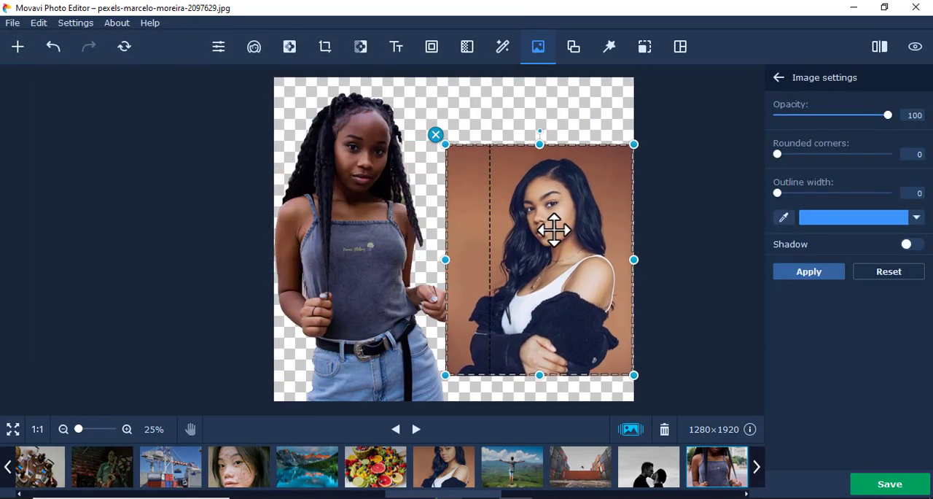
{"action": "left_click_drag", "start_coordinate": [555, 231], "coordinate": [618, 218]}
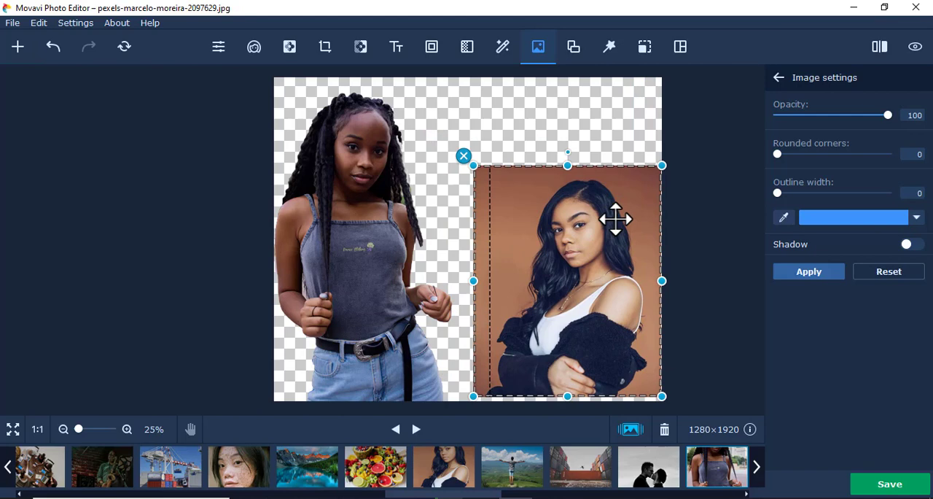
{"action": "left_click_drag", "start_coordinate": [618, 219], "coordinate": [539, 236]}
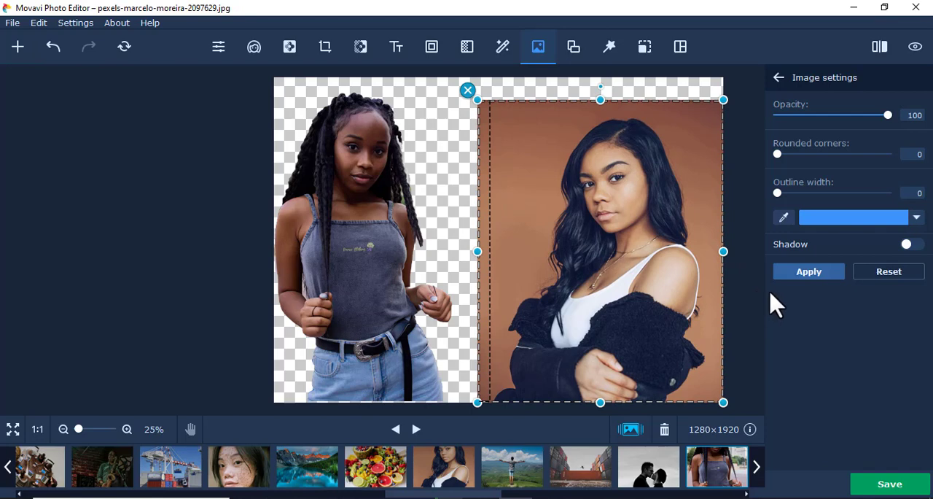
{"action": "mouse_move", "coordinate": [693, 255]}
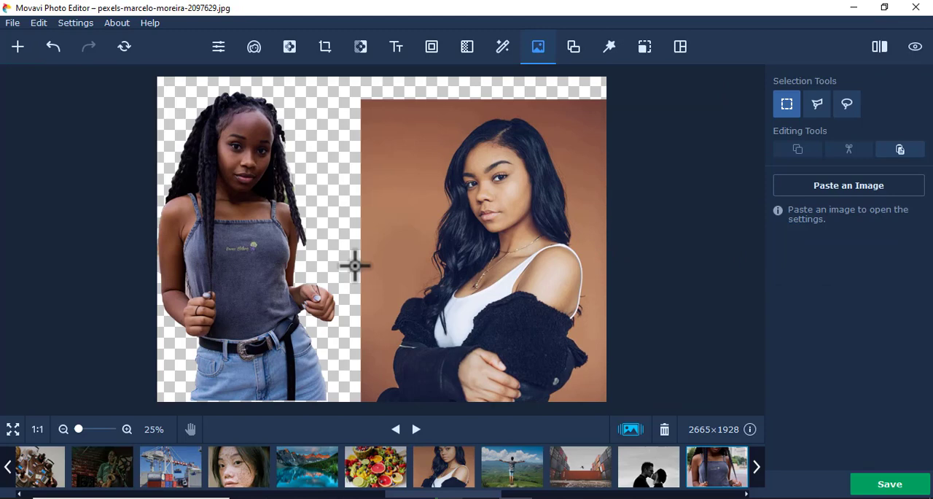
{"action": "mouse_move", "coordinate": [360, 47]}
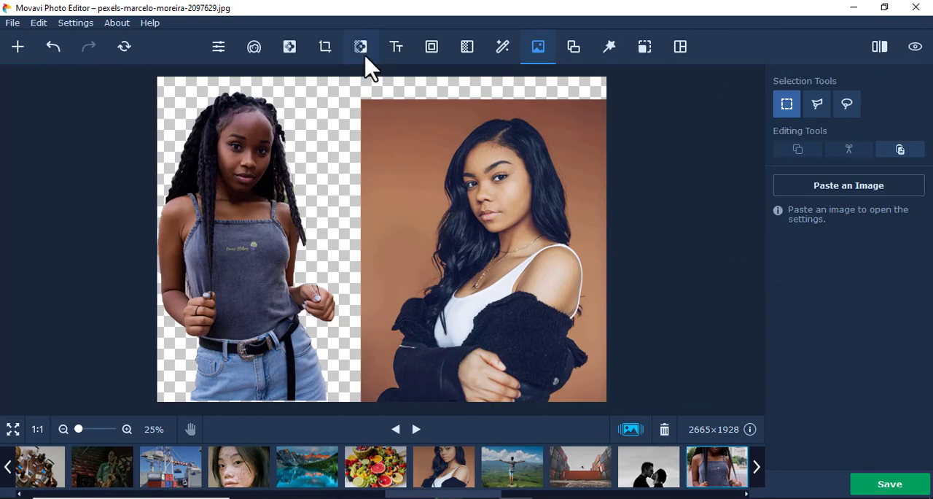
Mark the second woman's hair, face, neck, arm and jacket as foreground.
{"action": "left_click", "coordinate": [359, 46]}
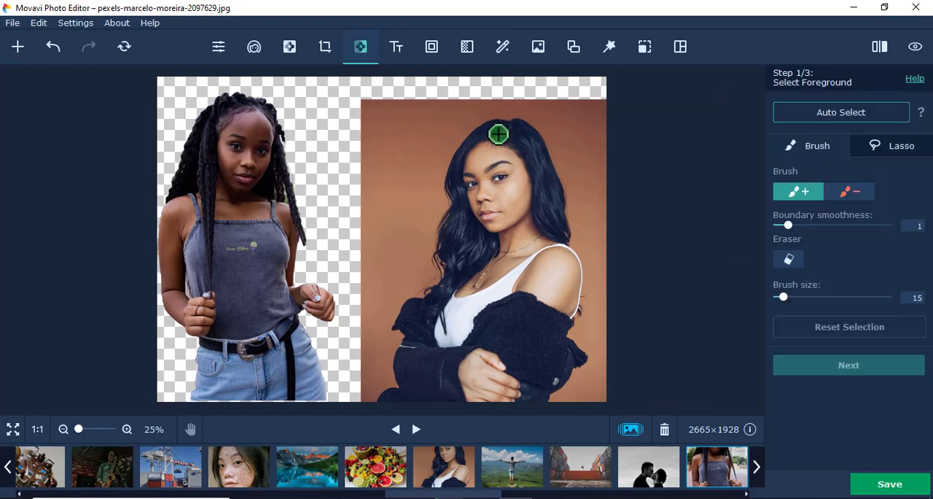
{"action": "left_click_drag", "start_coordinate": [499, 134], "coordinate": [528, 219]}
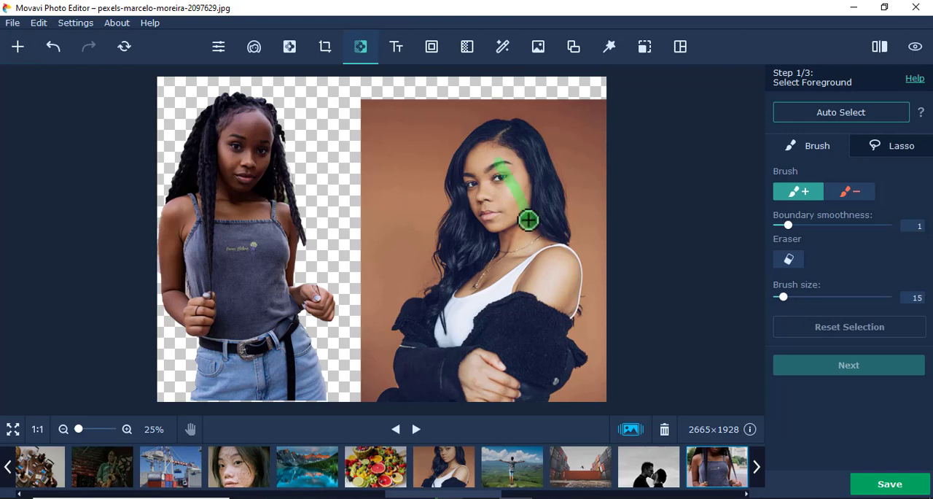
{"action": "left_click_drag", "start_coordinate": [528, 220], "coordinate": [440, 300]}
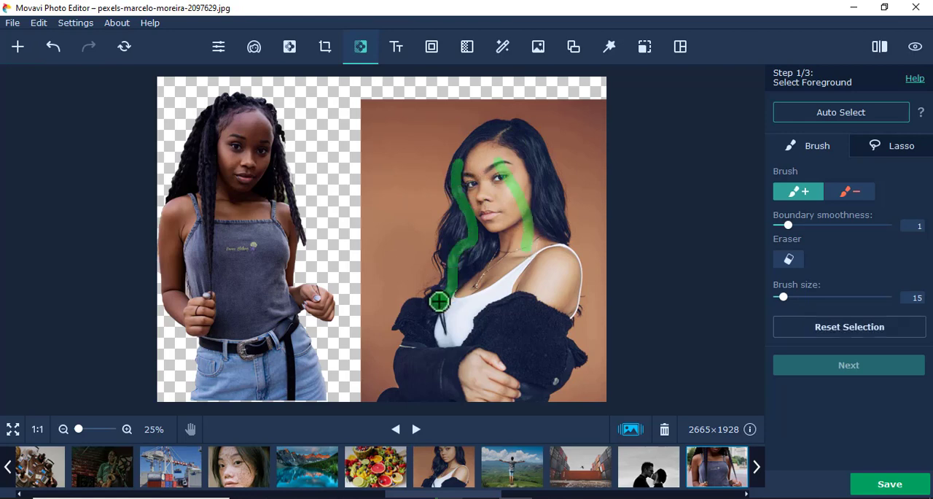
{"action": "left_click_drag", "start_coordinate": [441, 300], "coordinate": [388, 400]}
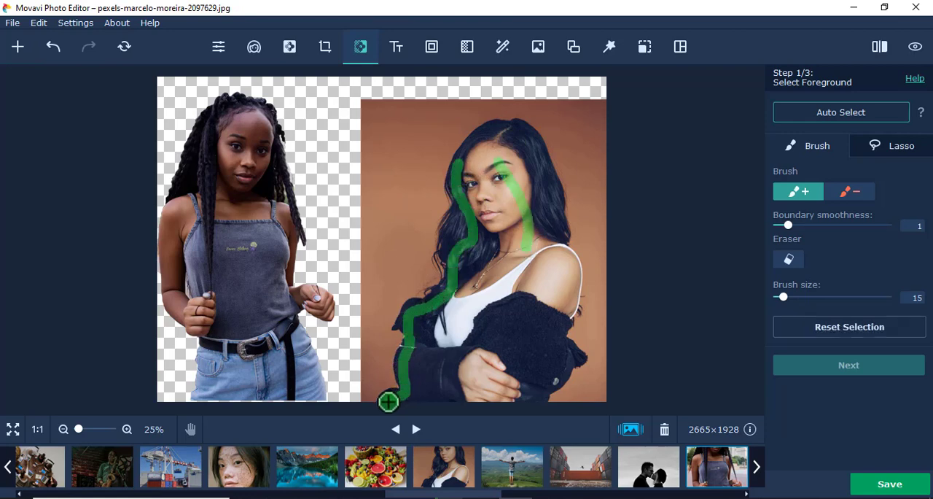
{"action": "left_click_drag", "start_coordinate": [390, 401], "coordinate": [576, 372]}
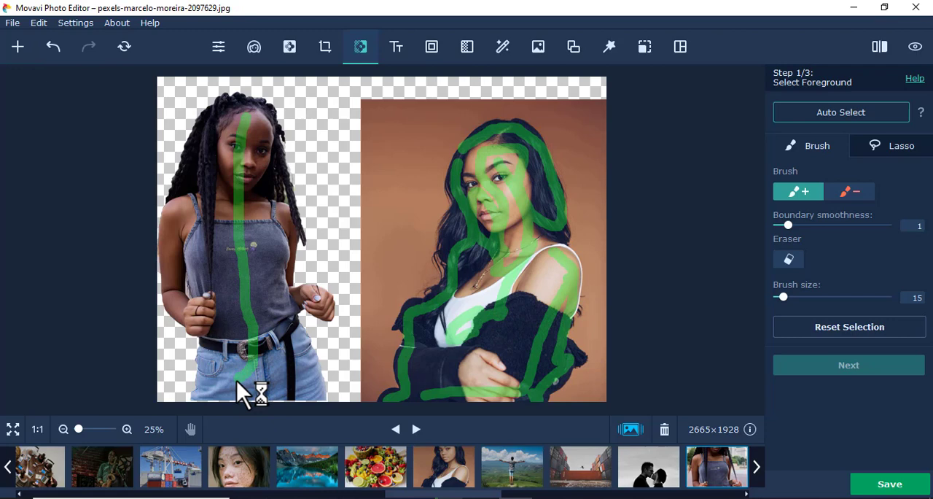
Mark the first woman's arm and braids as foreground, mark the backdrop as background, and proceed to edge refinement.
{"action": "left_click_drag", "start_coordinate": [260, 394], "coordinate": [314, 299]}
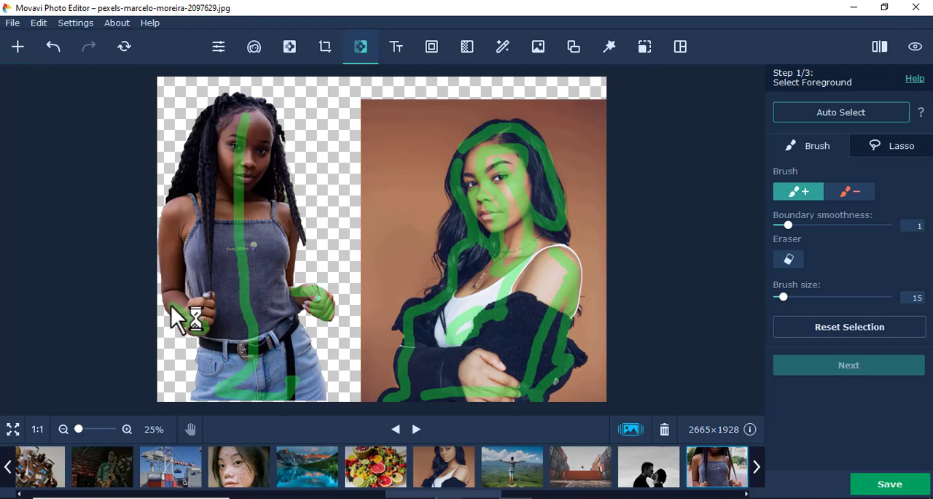
{"action": "left_click_drag", "start_coordinate": [183, 321], "coordinate": [226, 212]}
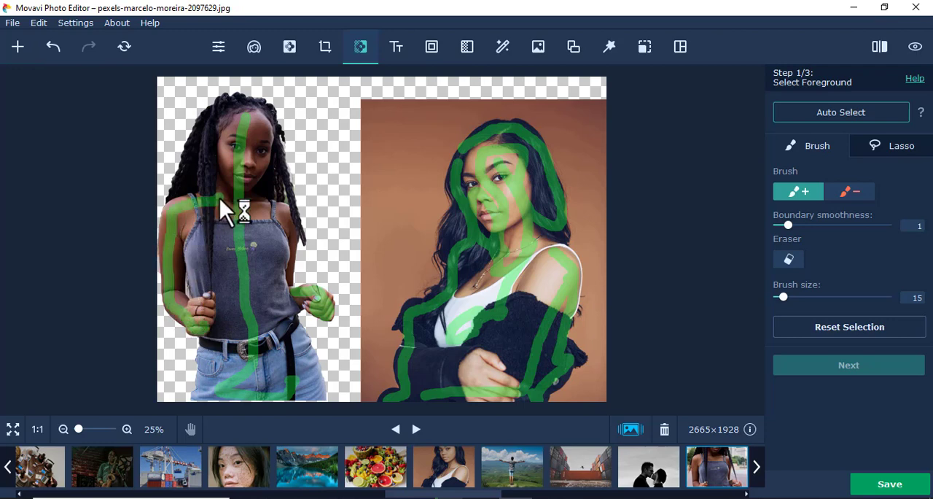
{"action": "left_click_drag", "start_coordinate": [233, 219], "coordinate": [260, 116]}
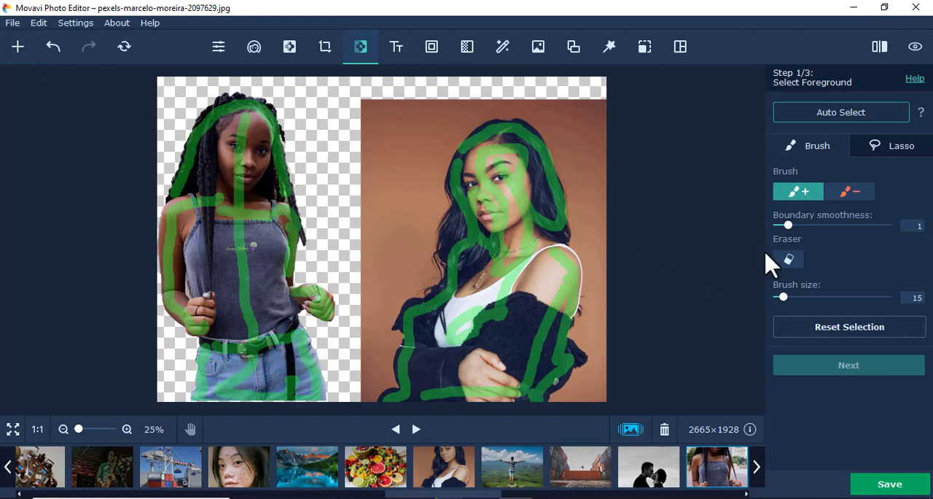
{"action": "left_click", "coordinate": [850, 191]}
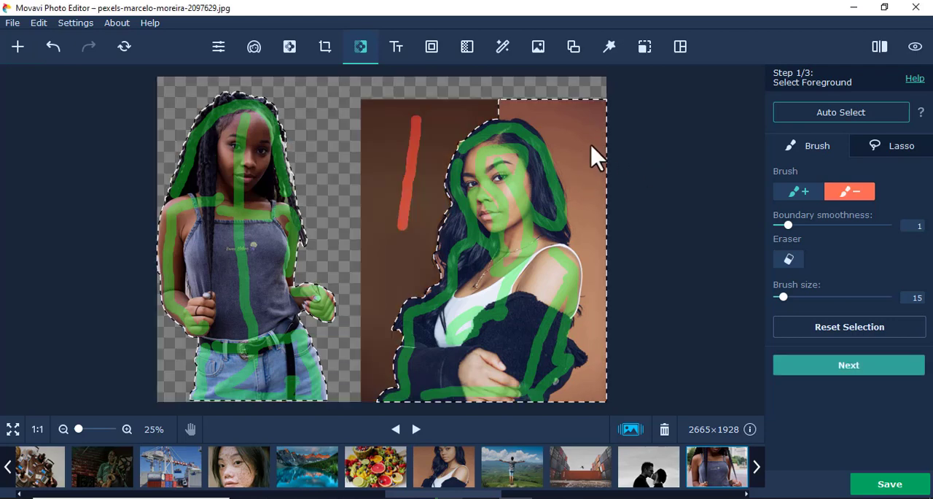
{"action": "mouse_move", "coordinate": [353, 211]}
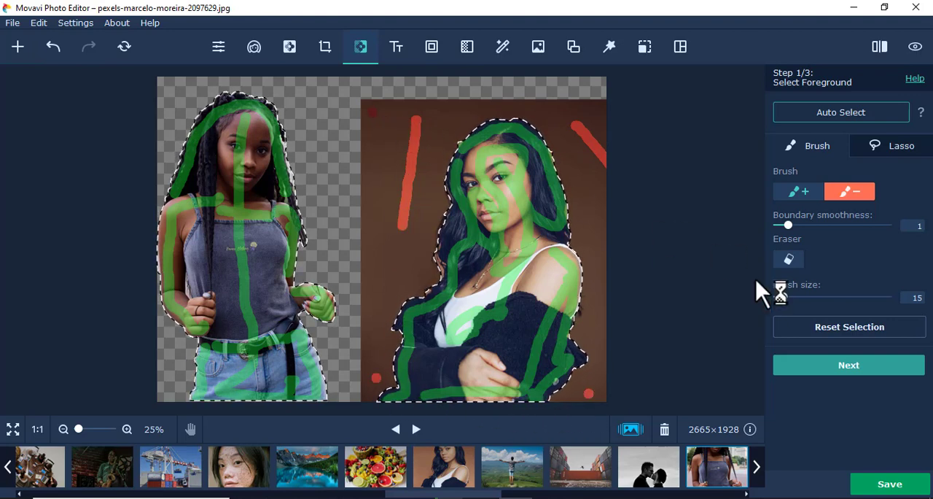
{"action": "left_click", "coordinate": [848, 365]}
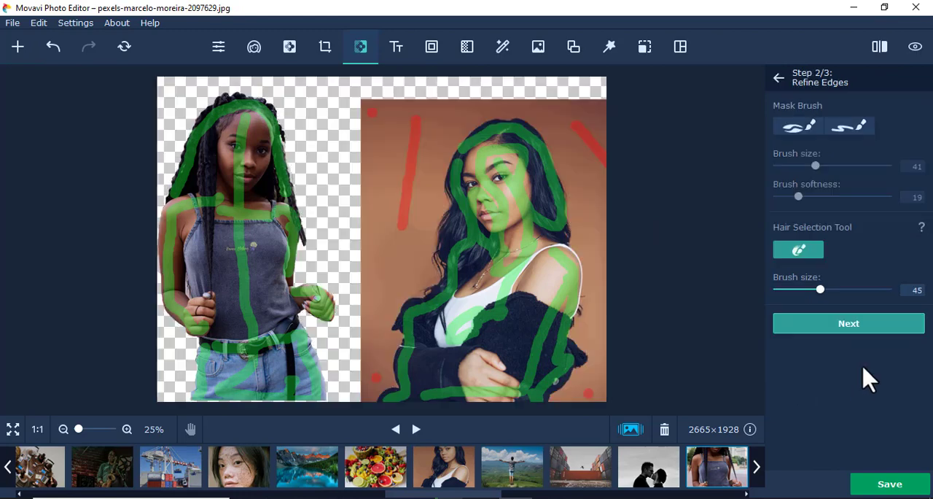
Advance past Refine Edges, try a solid orange background and bring up the stock photo gallery.
{"action": "left_click", "coordinate": [848, 323]}
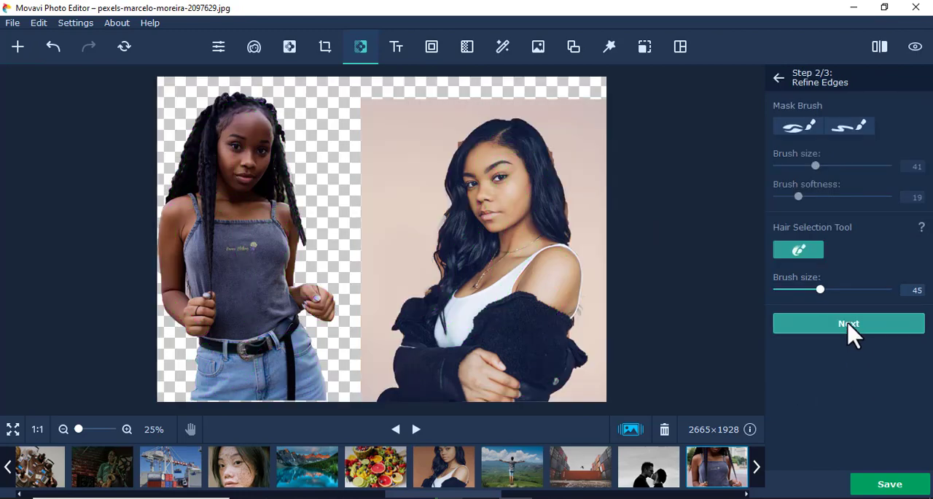
{"action": "left_click", "coordinate": [848, 324]}
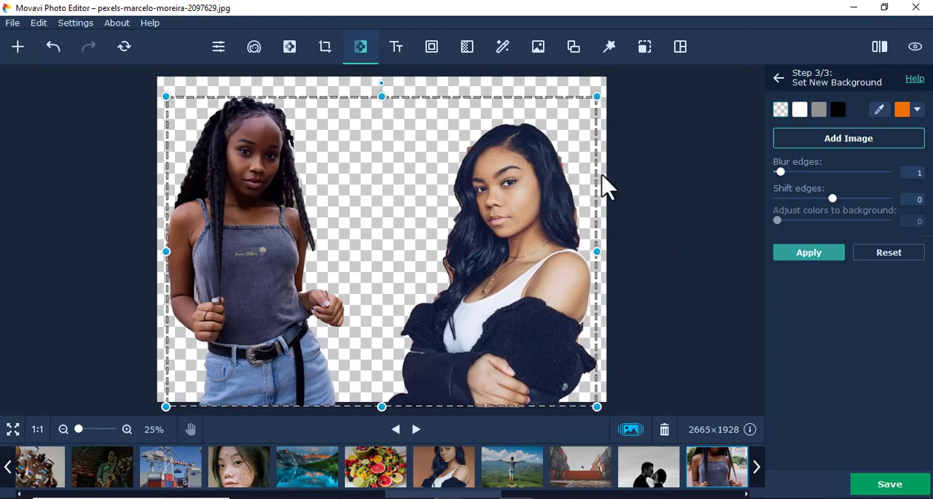
{"action": "mouse_move", "coordinate": [698, 191]}
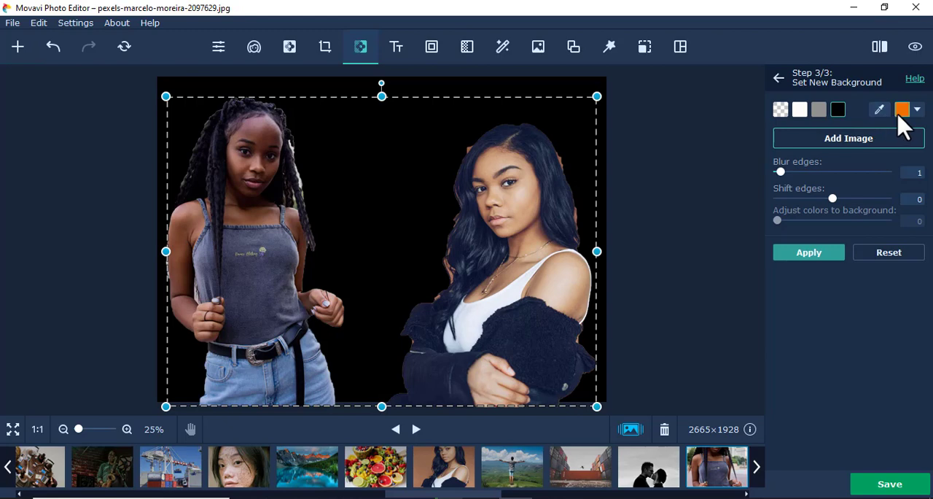
{"action": "left_click", "coordinate": [901, 109]}
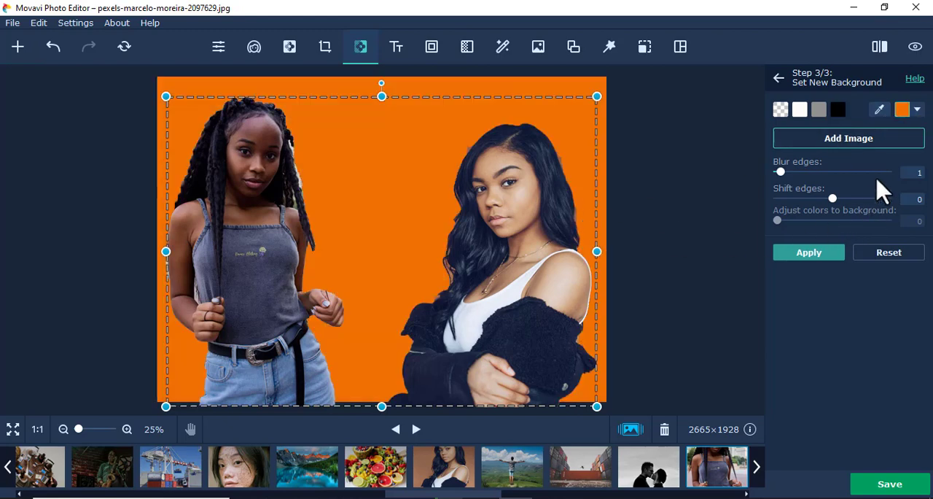
{"action": "left_click", "coordinate": [849, 139]}
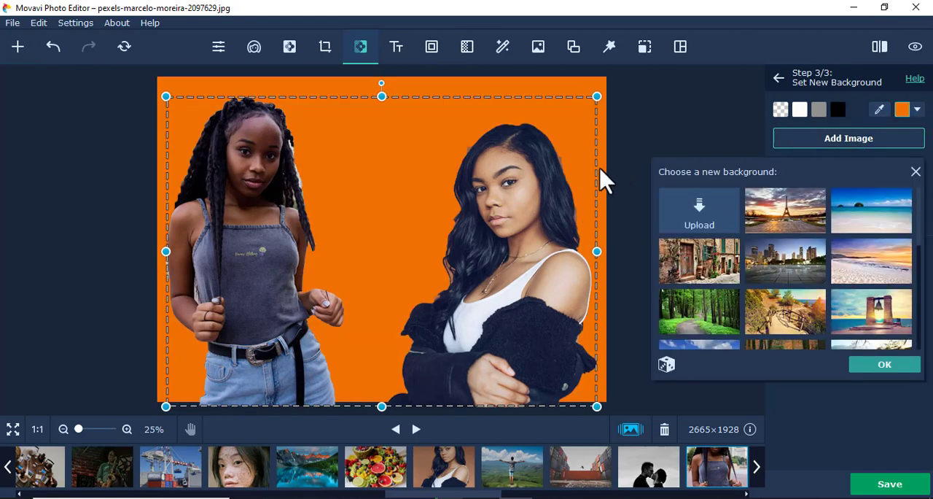
{"action": "mouse_move", "coordinate": [785, 218]}
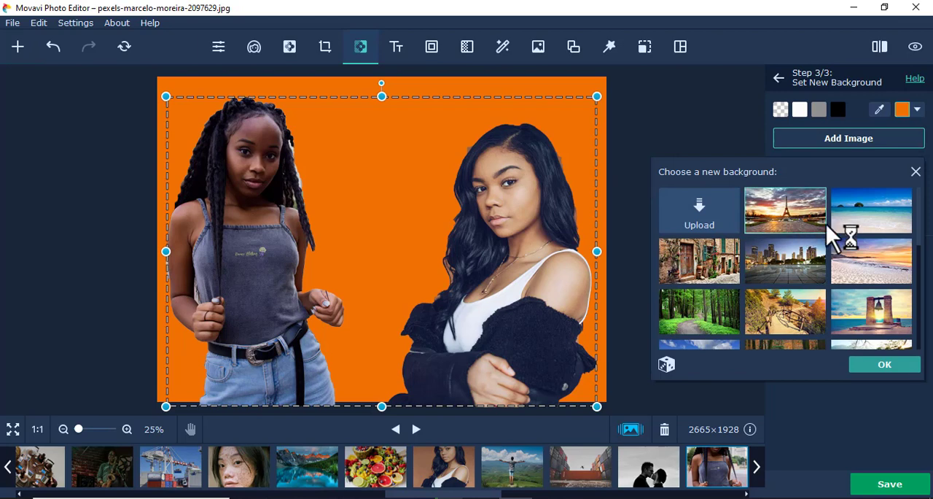
Try the Eiffel Tower and beach stock photos, then keep the bell-tower sunset background.
{"action": "left_click", "coordinate": [784, 210]}
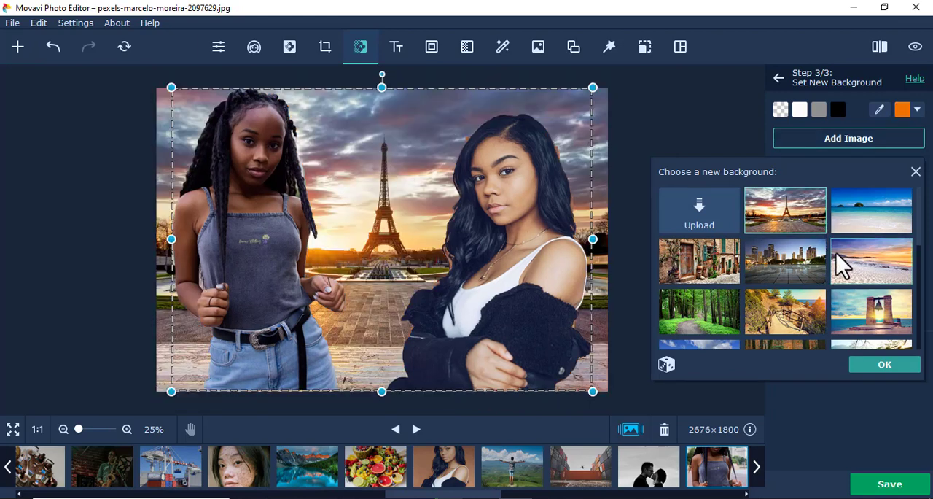
{"action": "left_click", "coordinate": [872, 259]}
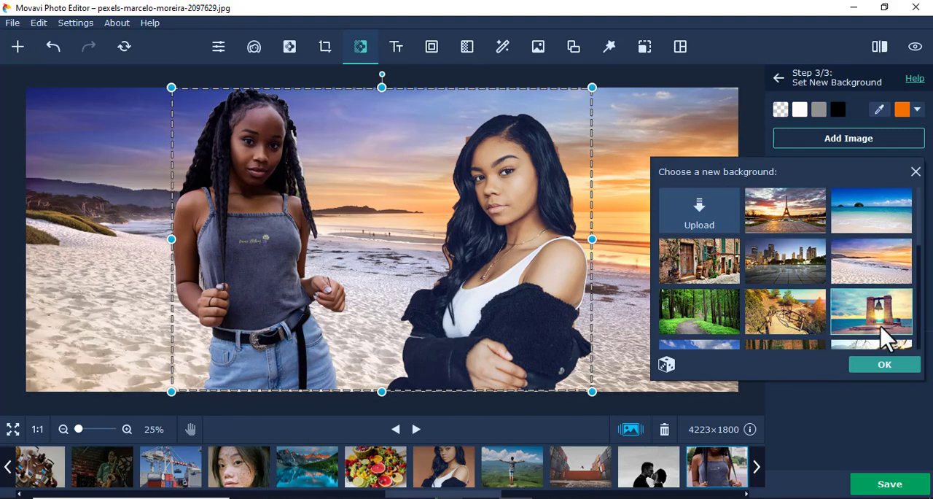
{"action": "left_click", "coordinate": [871, 312]}
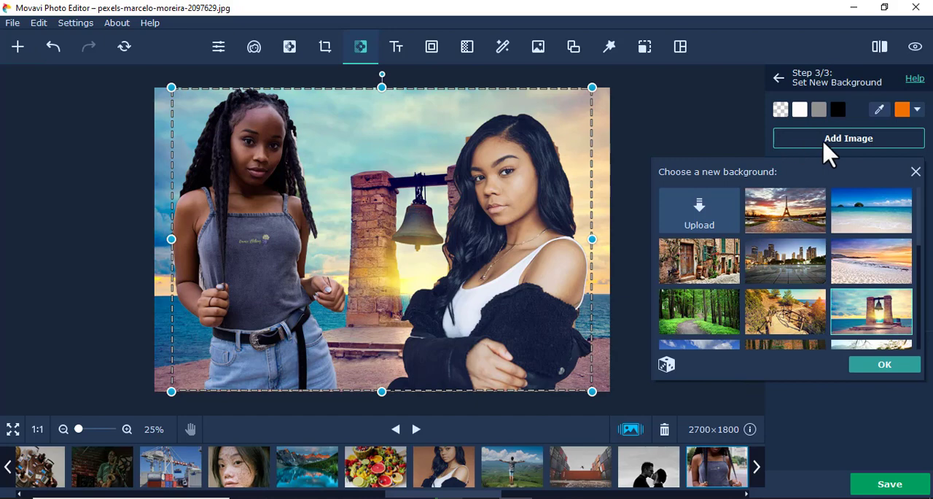
{"action": "left_click", "coordinate": [872, 321]}
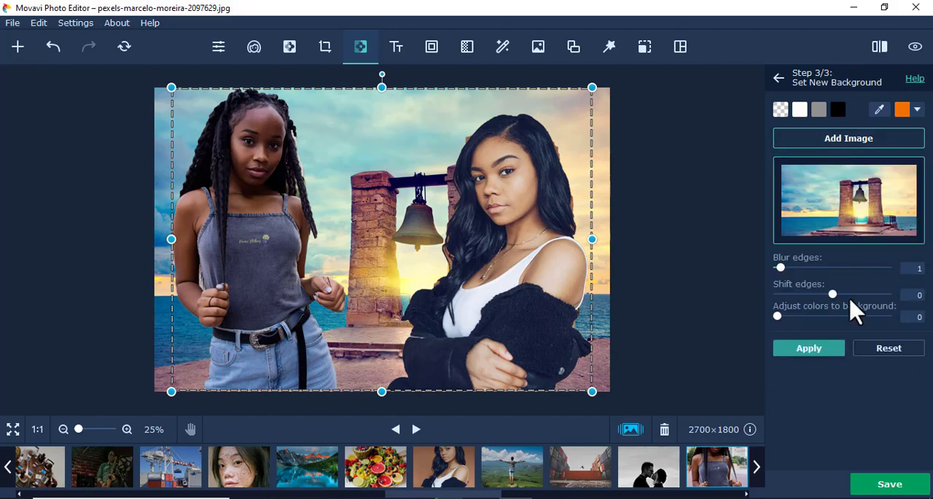
{"action": "mouse_move", "coordinate": [698, 219]}
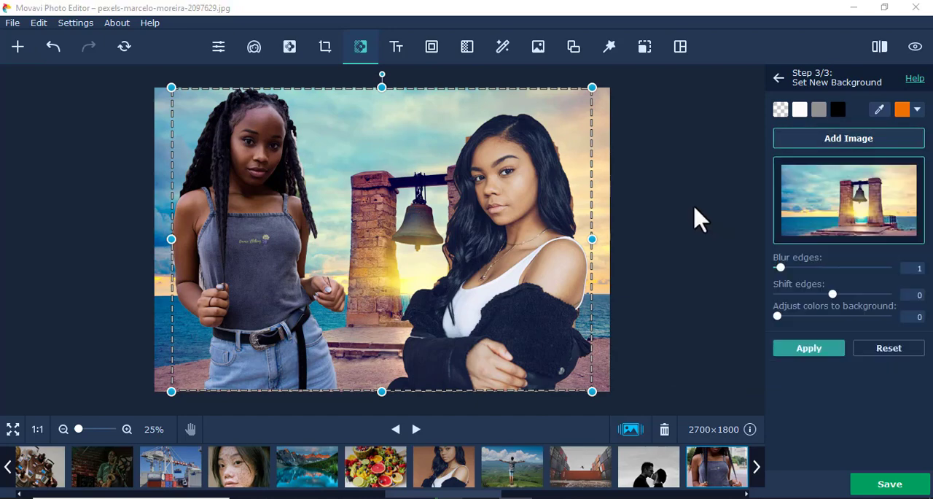
Upload the aerial night-city photo from Downloads as the background.
{"action": "left_click", "coordinate": [848, 139]}
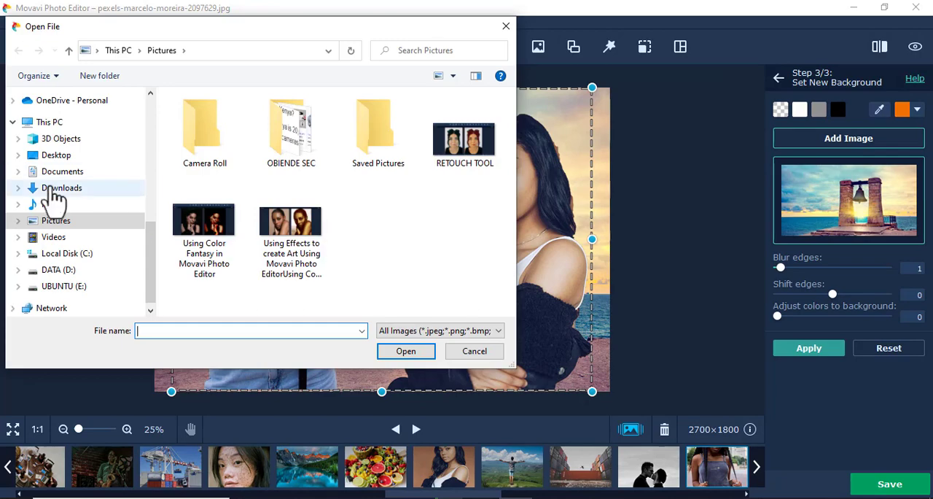
{"action": "left_click", "coordinate": [64, 186]}
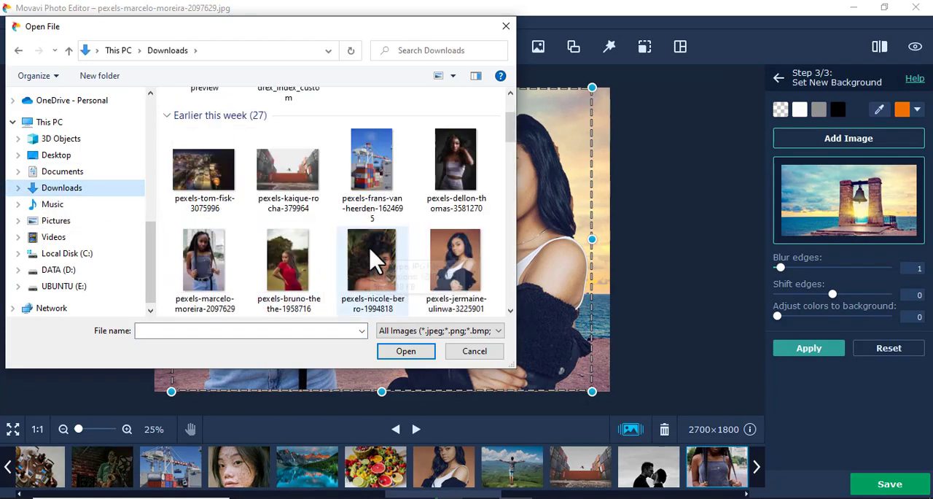
{"action": "left_click", "coordinate": [204, 171]}
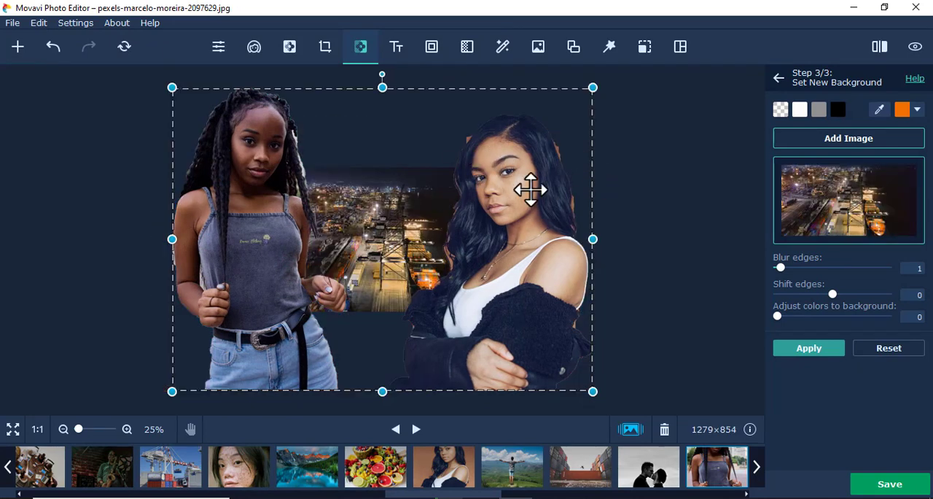
{"action": "left_click_drag", "start_coordinate": [531, 189], "coordinate": [421, 217]}
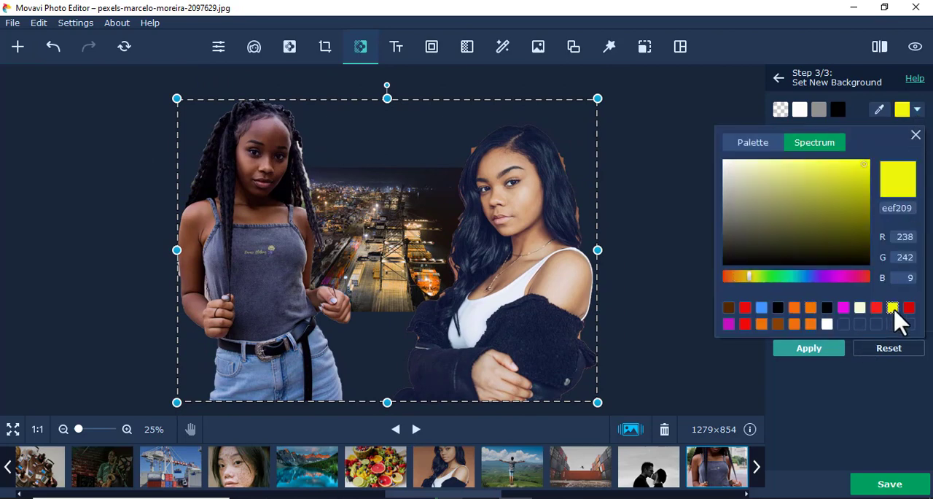
Fill the background behind both women with solid yellow.
{"action": "left_click", "coordinate": [808, 347]}
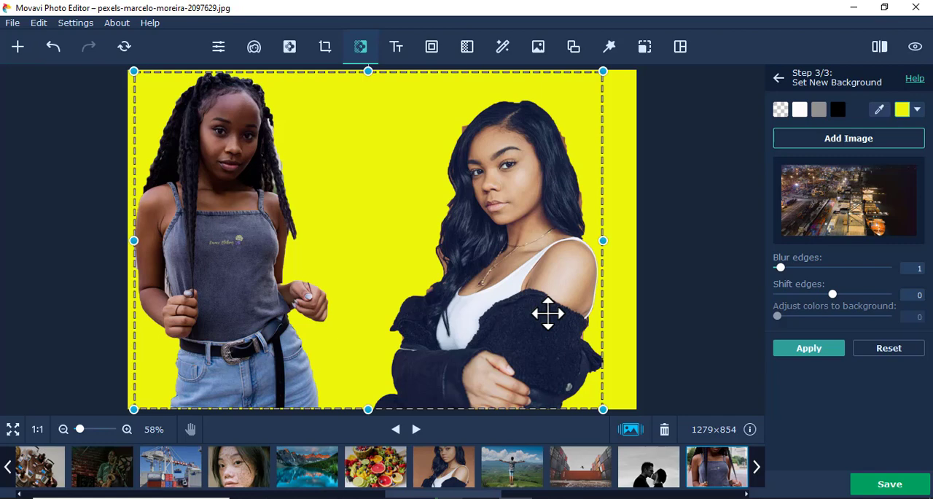
{"action": "mouse_move", "coordinate": [340, 153]}
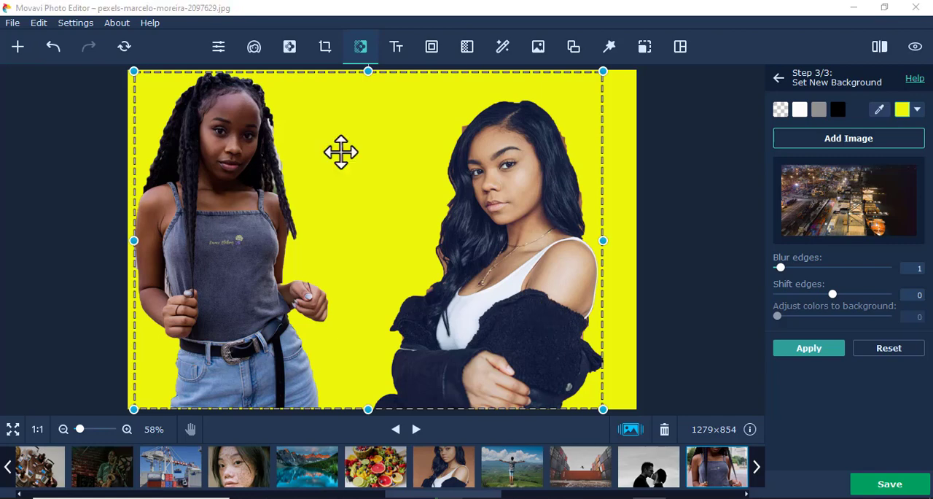
{"action": "mouse_move", "coordinate": [306, 130]}
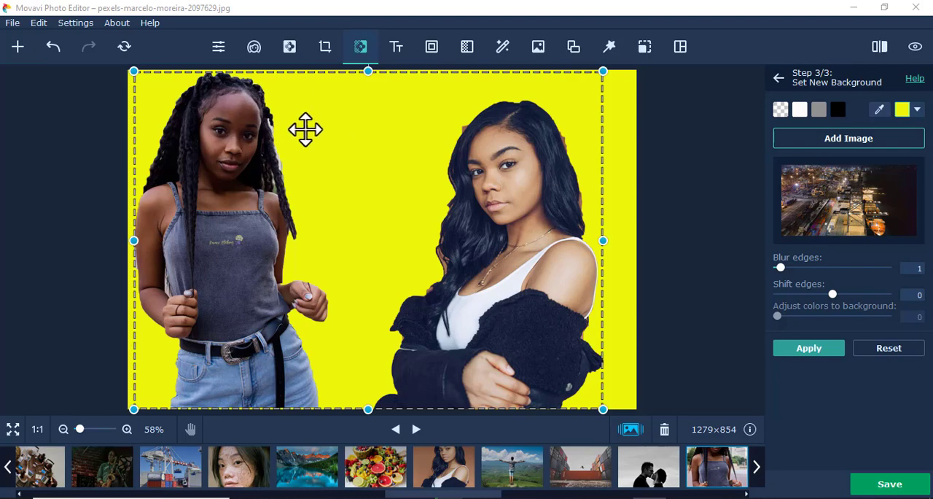